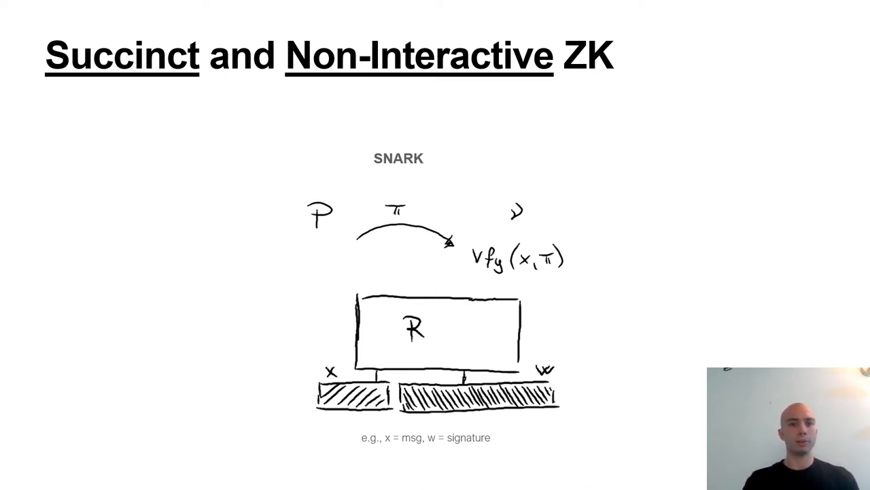
key(right)
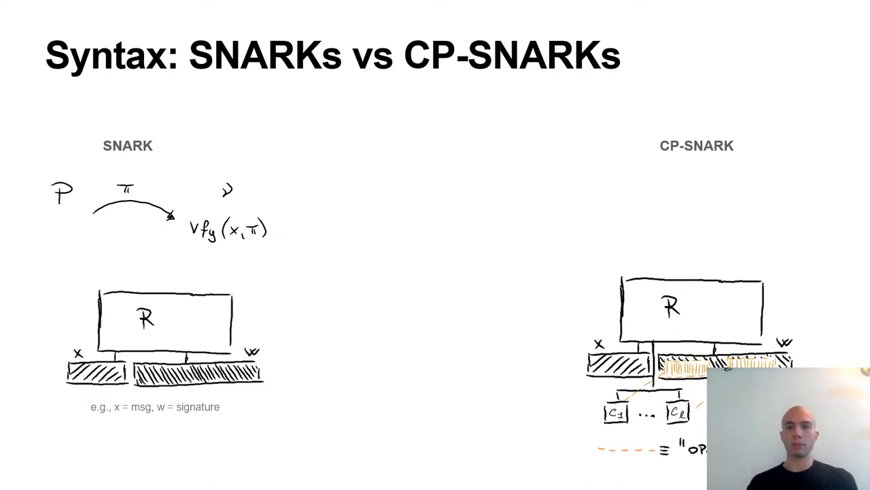